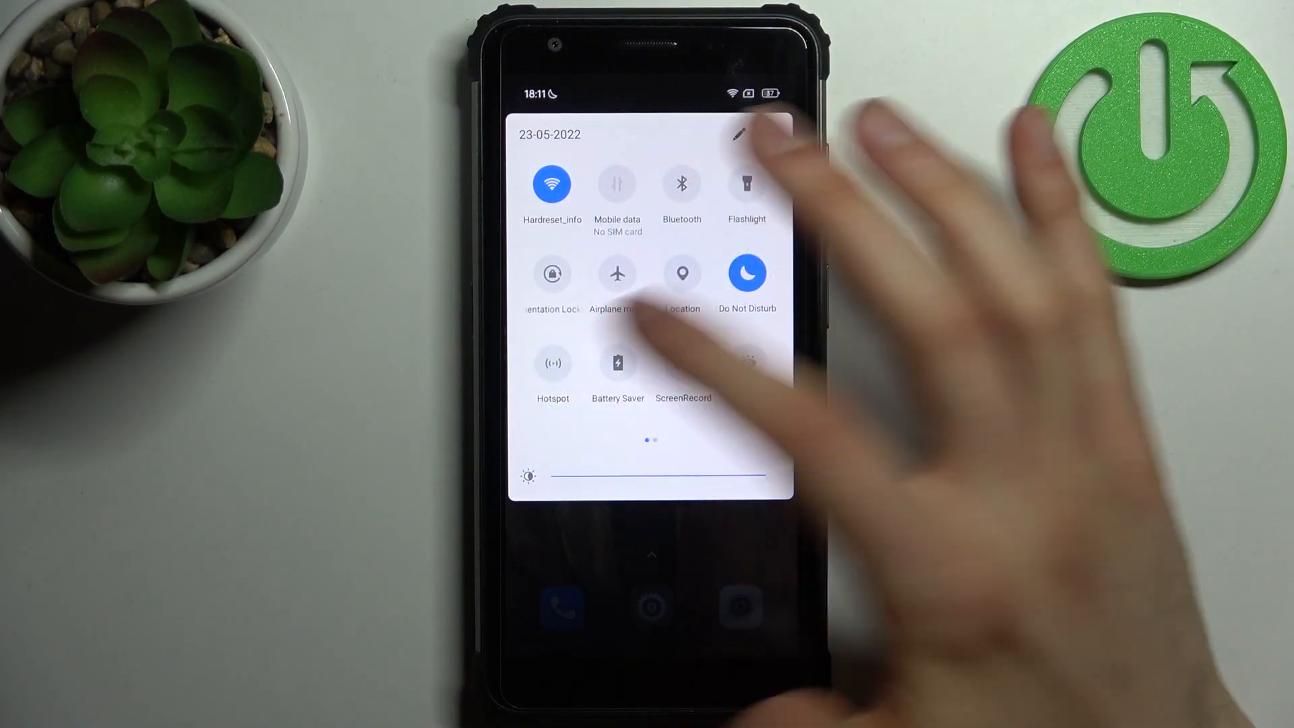
# Enable the personal hotspot and bring up its name, BV6600E
pyautogui.click(553, 362)
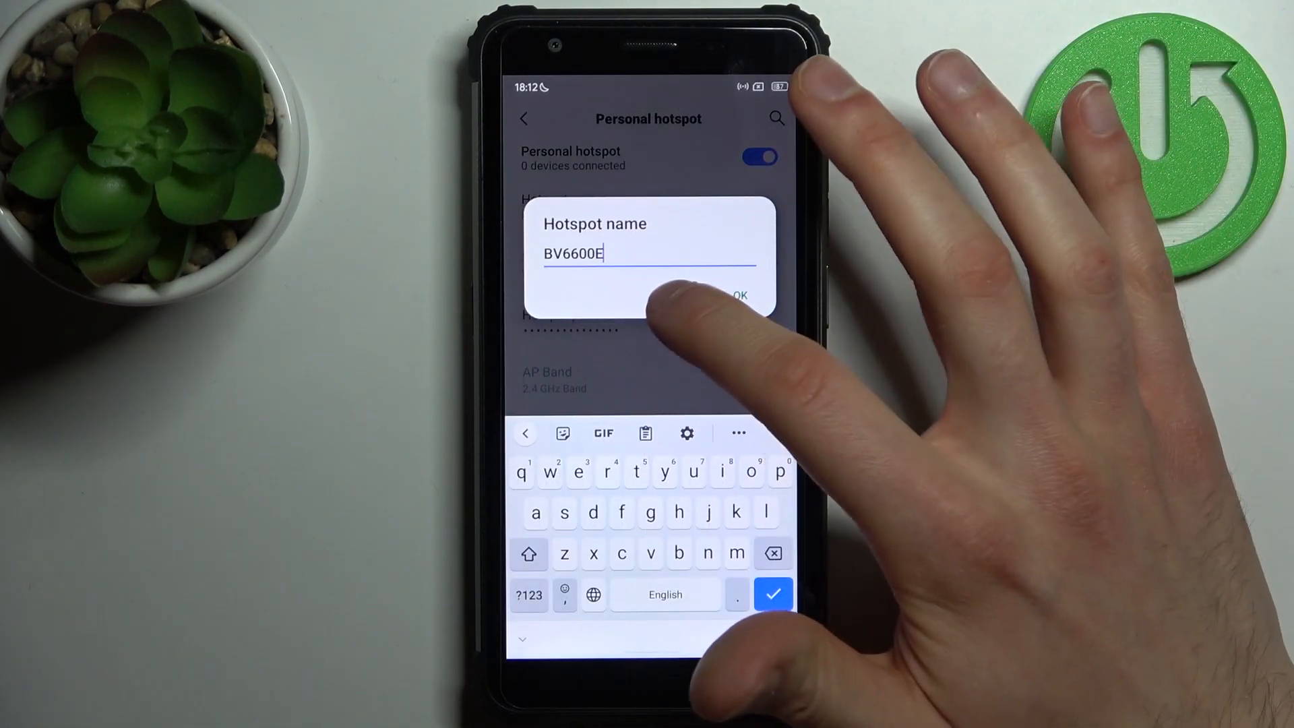
# Keep the name, confirm WPA2/WPA3-Personal security unchanged, and view the hotspot password
pyautogui.click(737, 295)
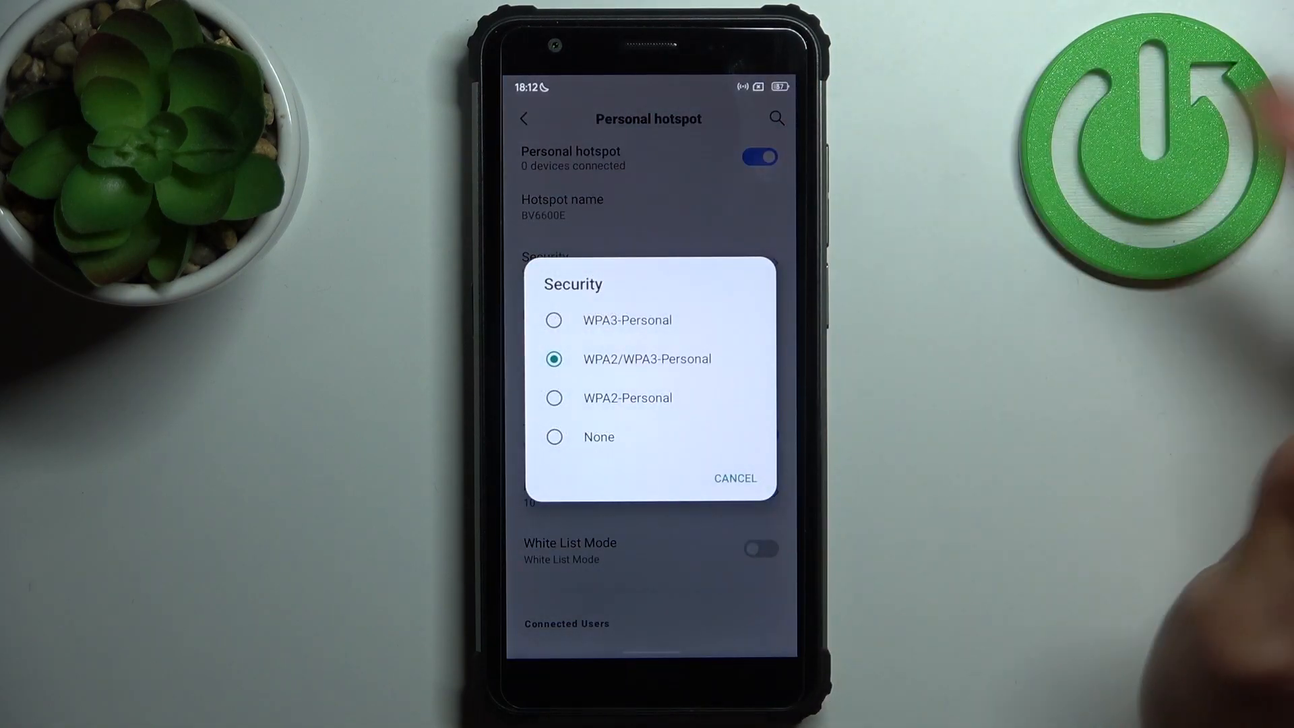
pyautogui.click(734, 477)
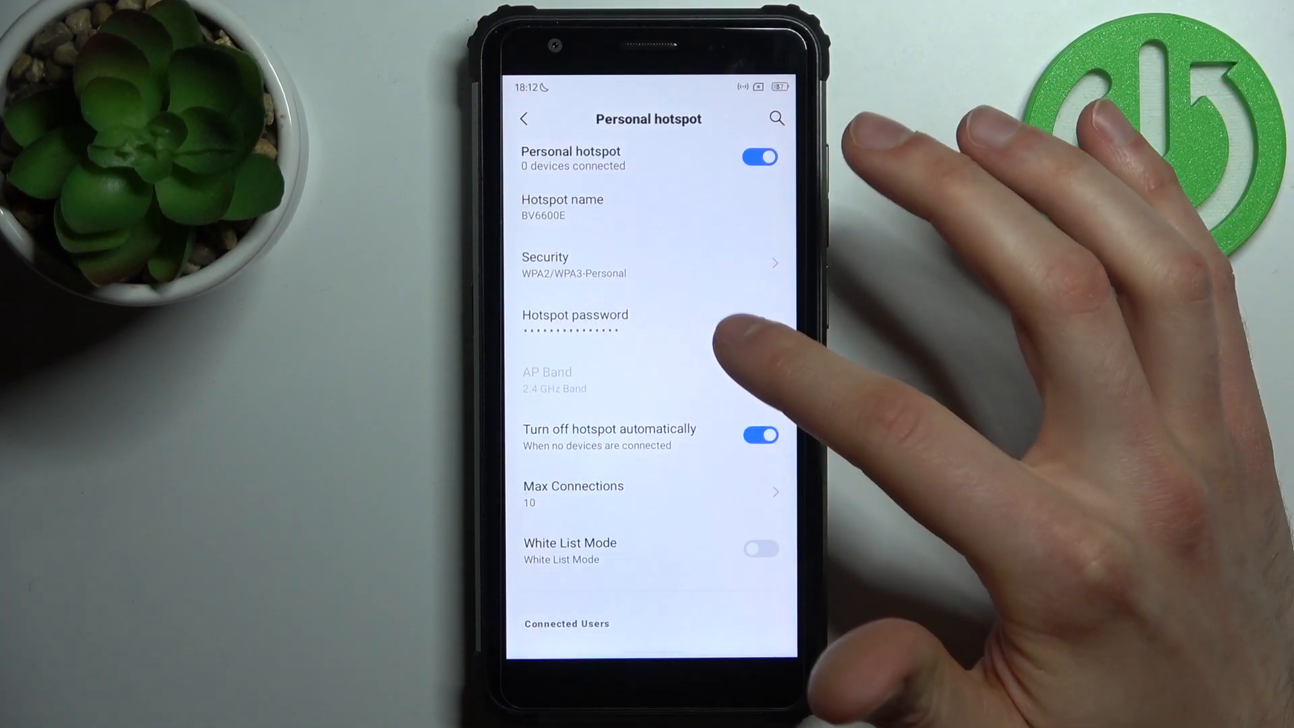
pyautogui.click(576, 323)
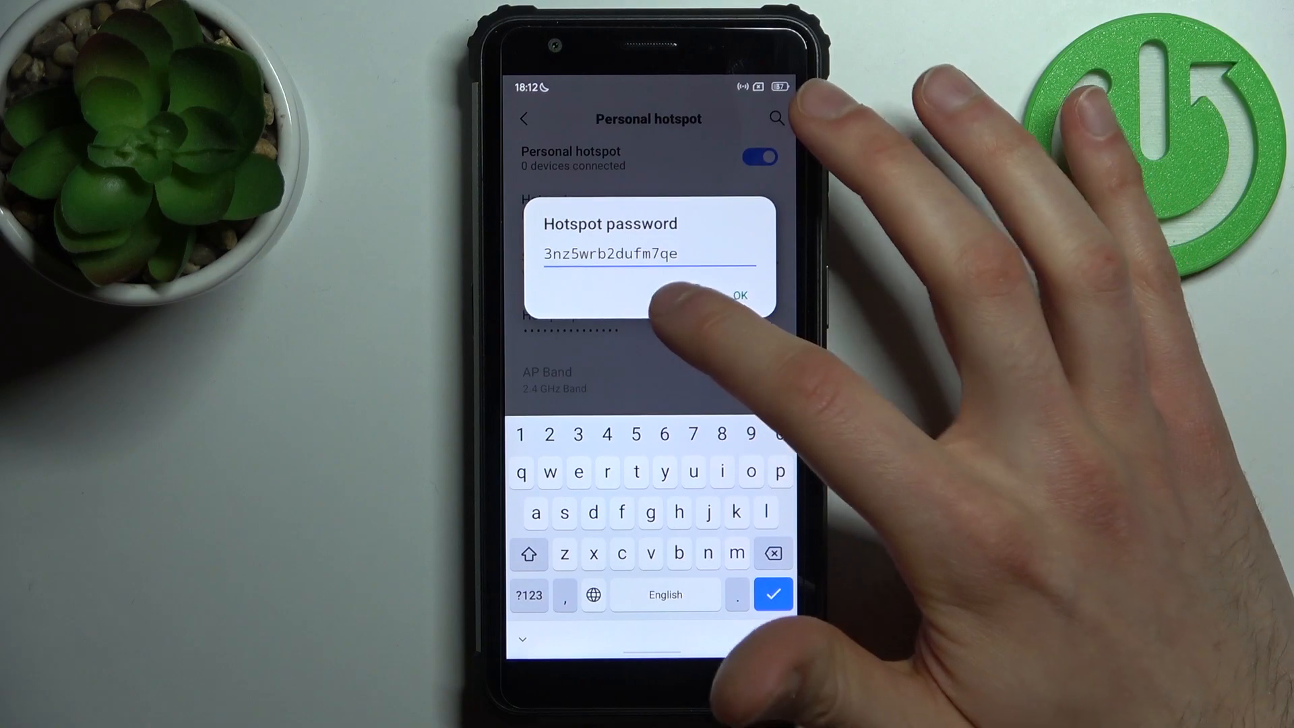
pyautogui.click(740, 295)
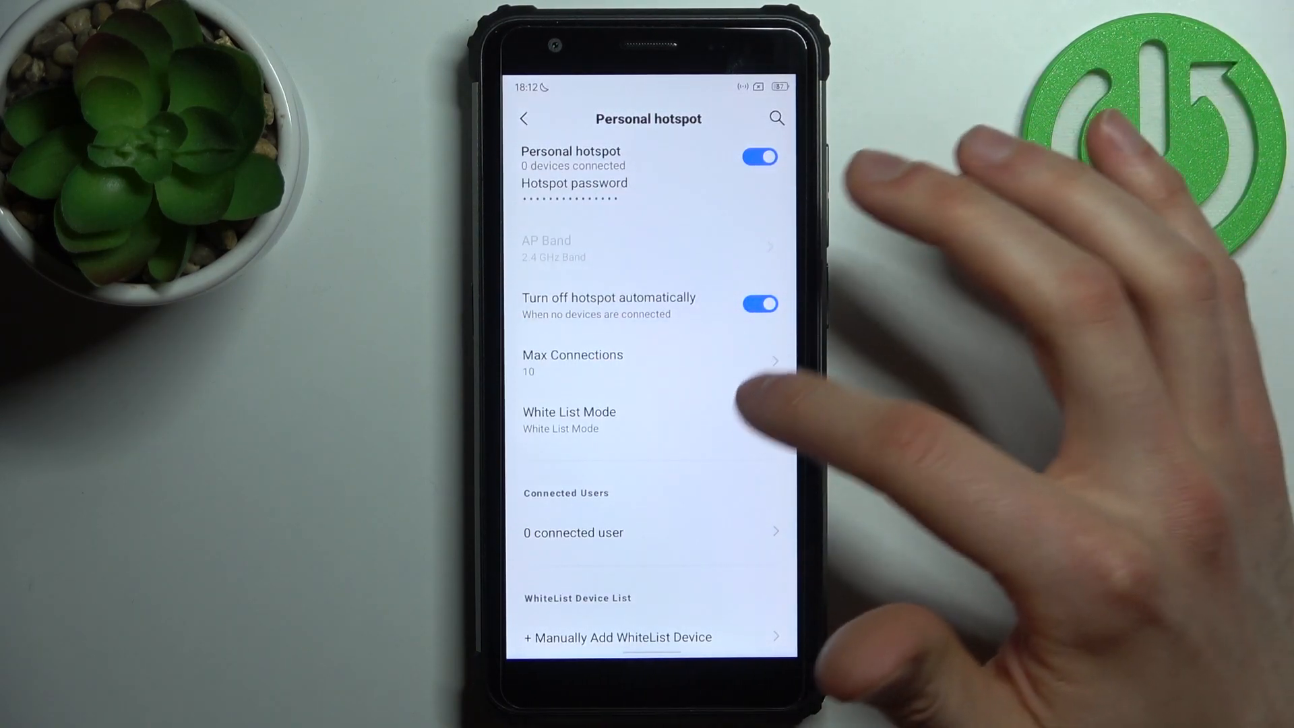
# Keep max connections at 10 and return to the Hotspot & tethering overview
pyautogui.click(572, 361)
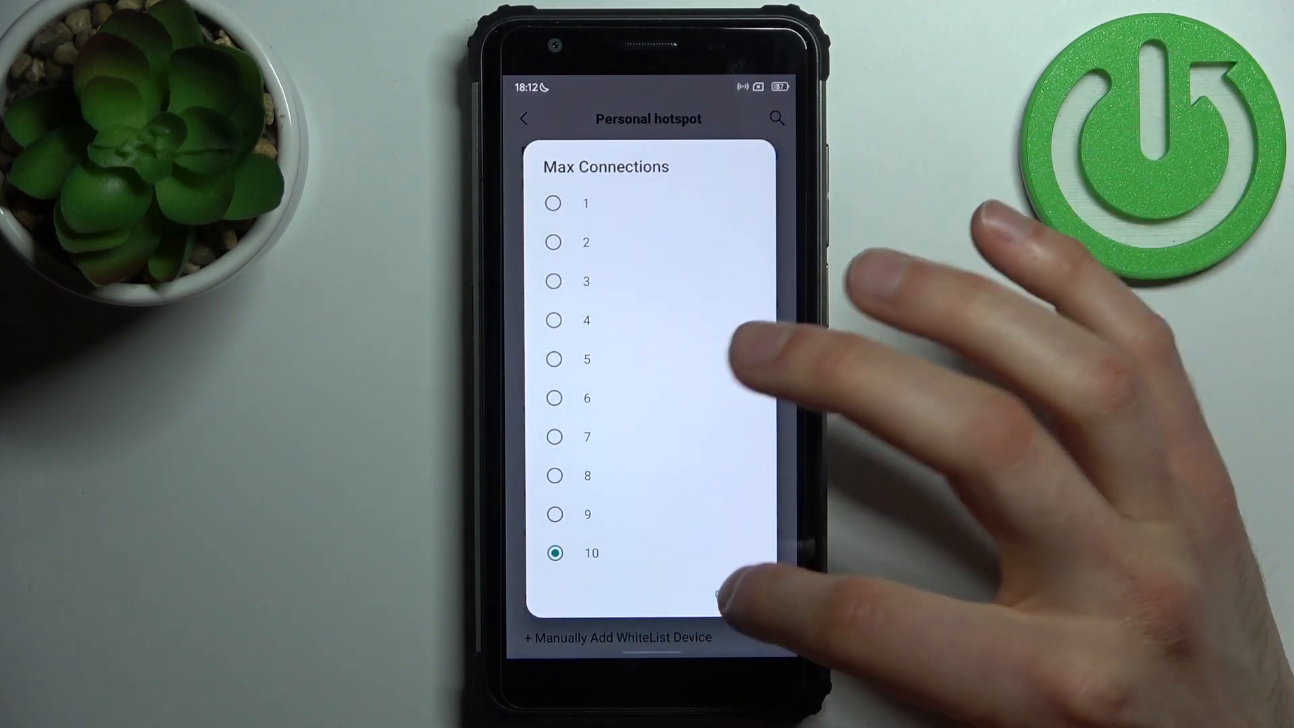
pyautogui.click(592, 552)
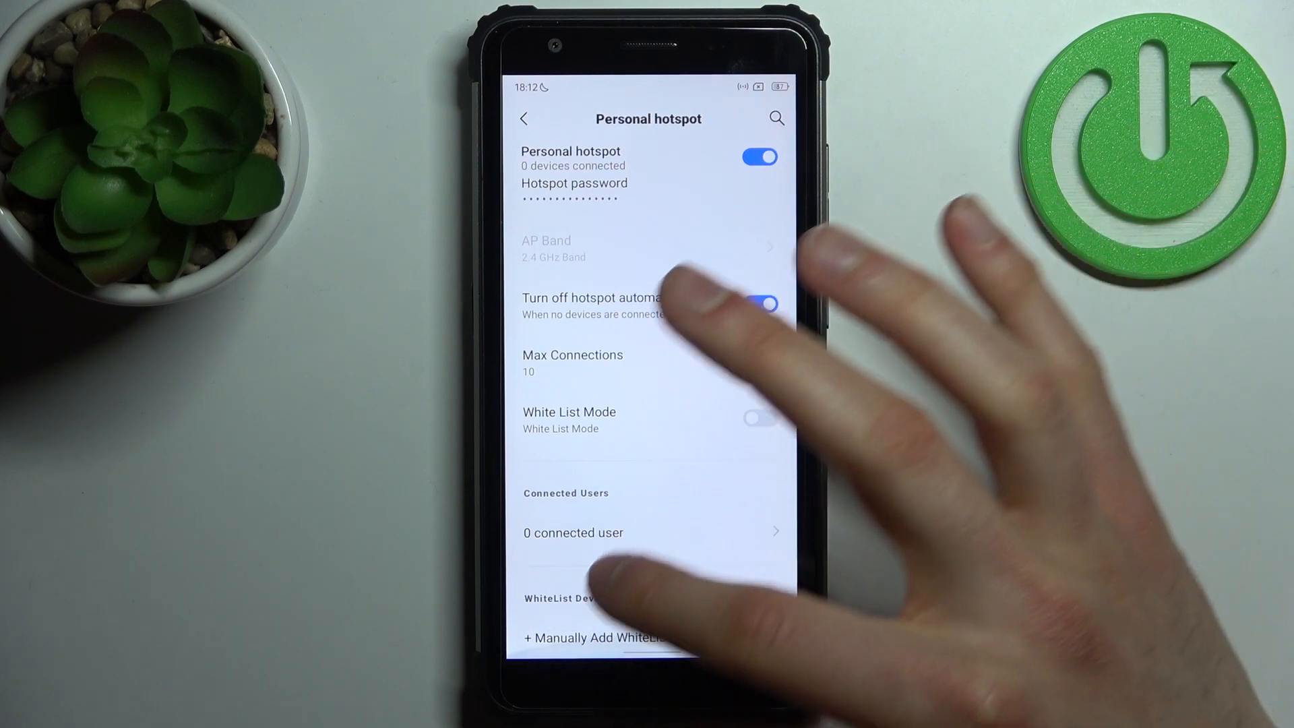
pyautogui.click(608, 638)
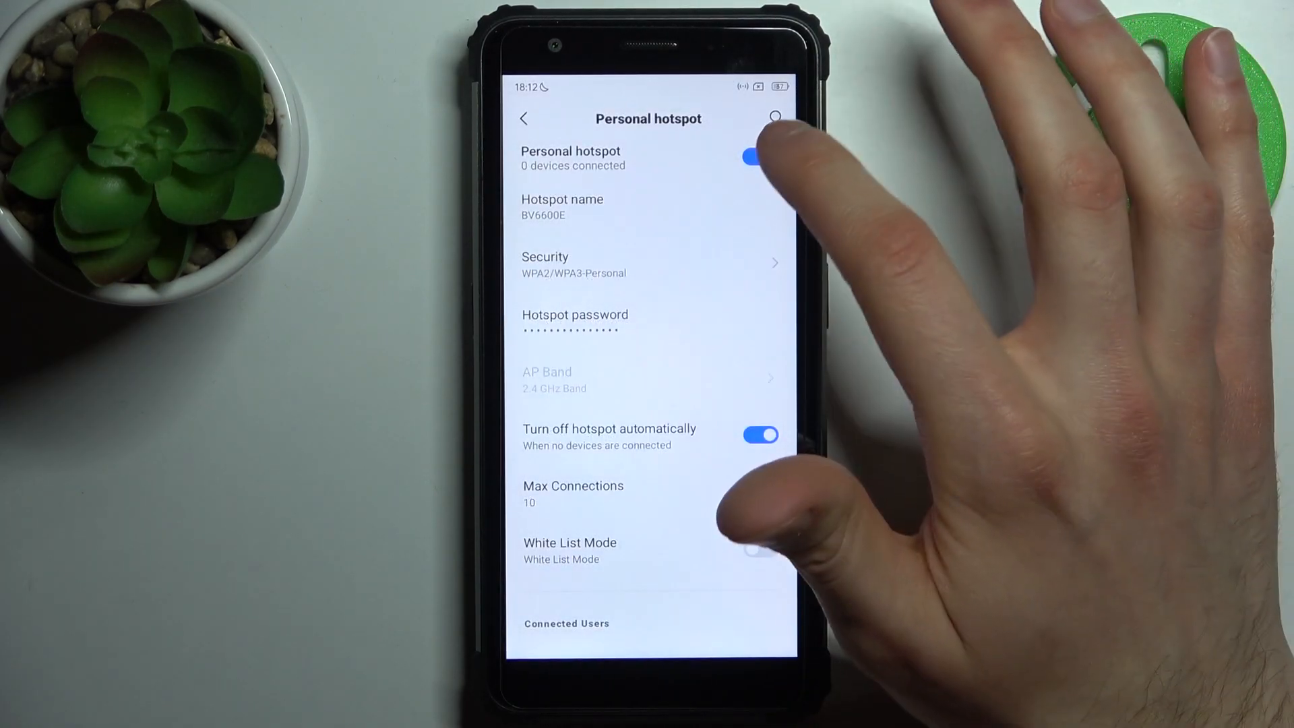
pyautogui.click(524, 118)
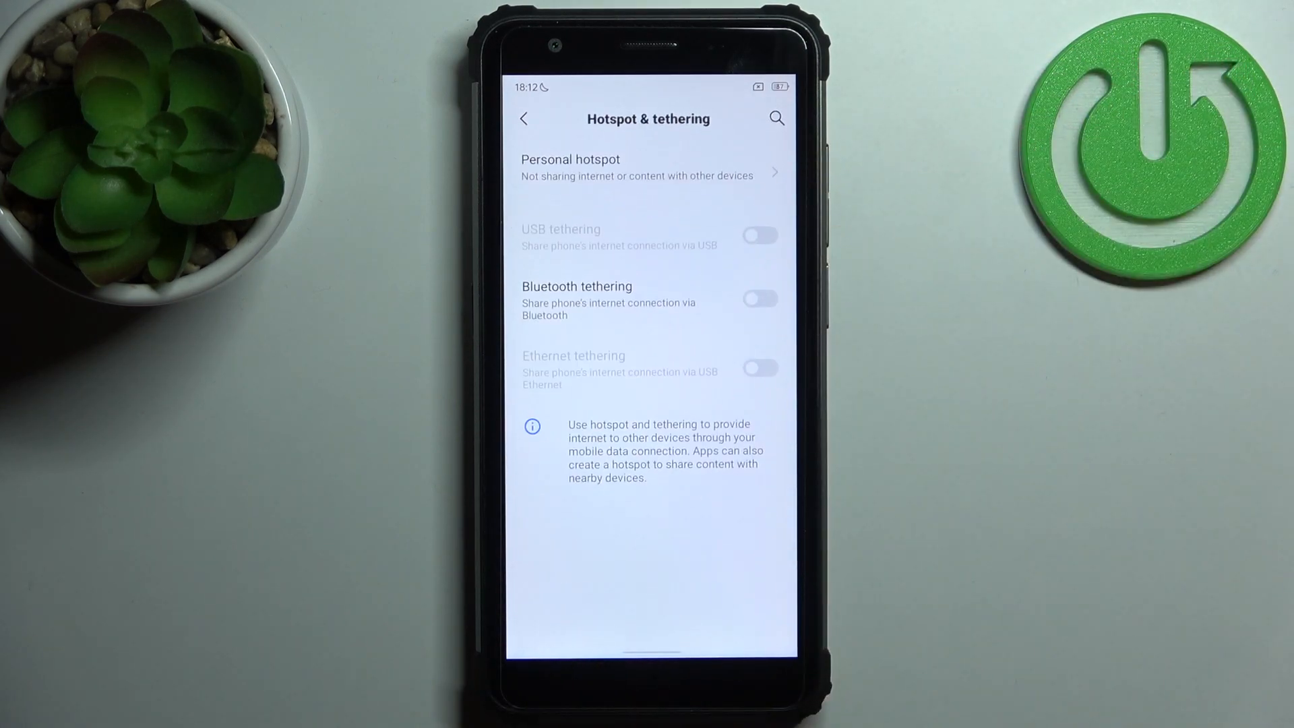